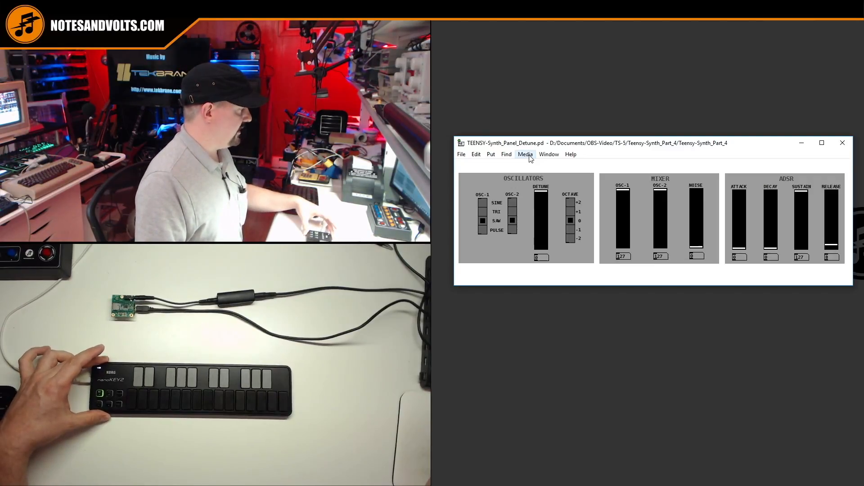
- Route MIDI input from nanoKEY2 and output to Teensy MIDI in the MIDI settings, then apply
left_click(524, 154)
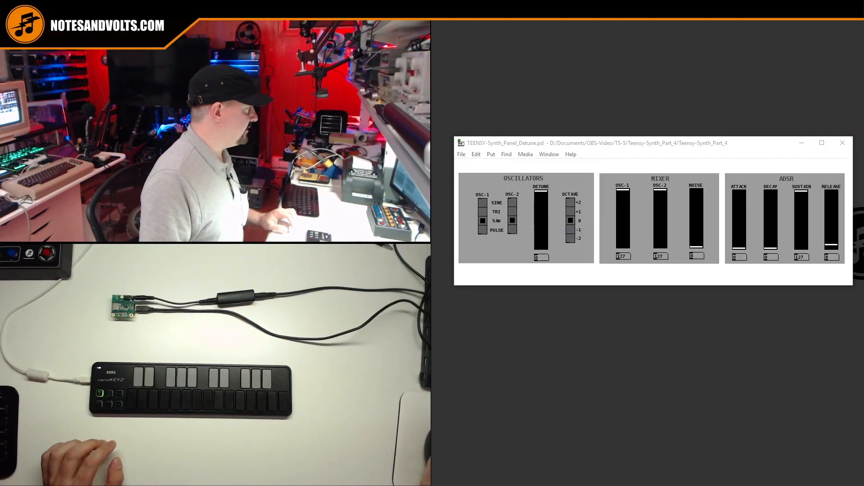
left_click(524, 153)
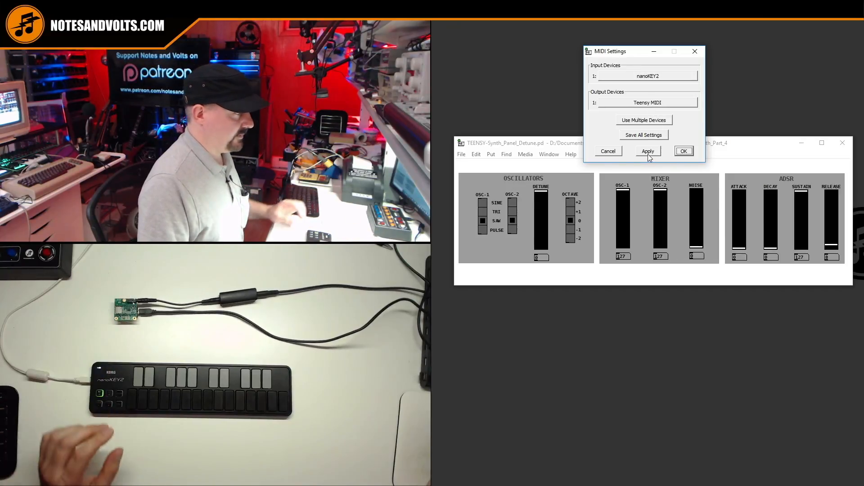
left_click(683, 152)
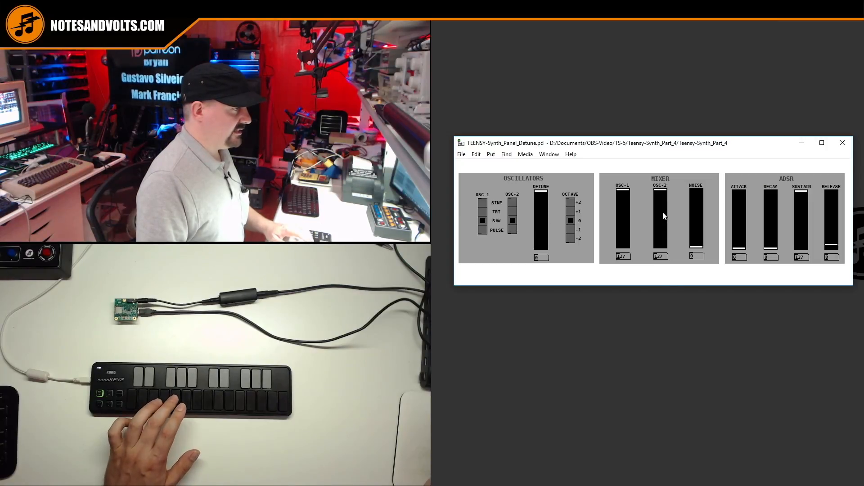
- Drop MIXER OSC-1 to 0, set OSC-2 to PULSE, and step the OCTAVE radio back to 0
left_click_drag(660, 199, 660, 223)
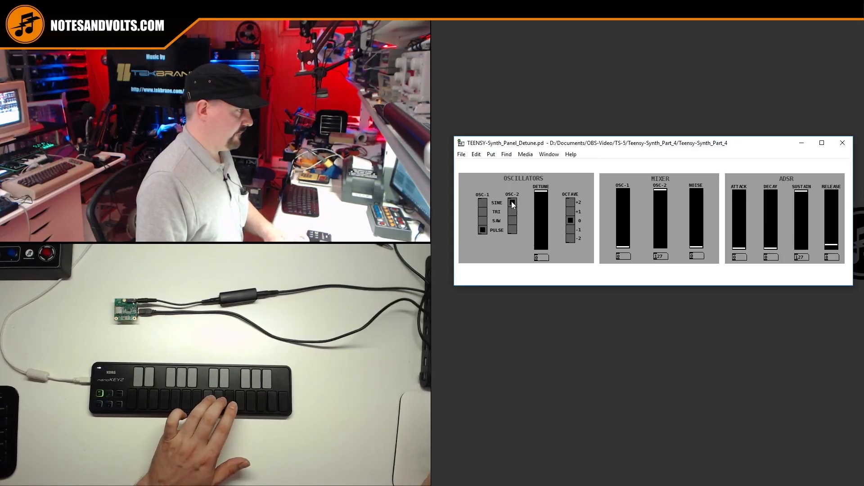
left_click(512, 221)
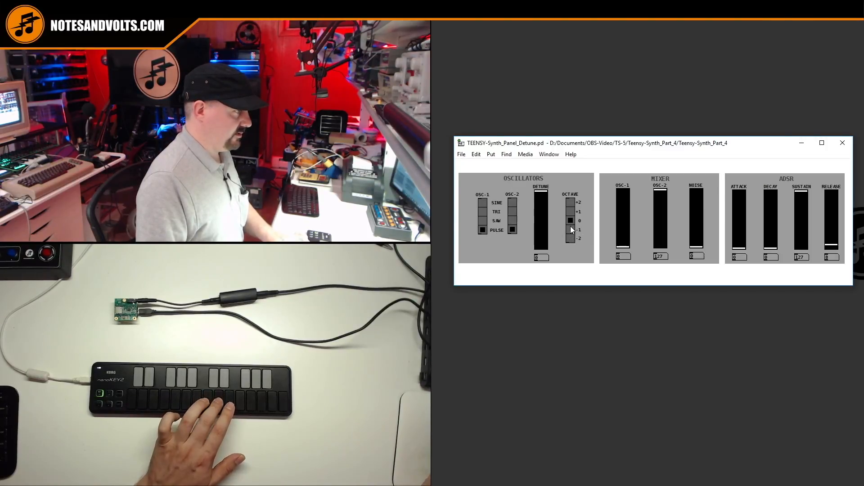
left_click(571, 203)
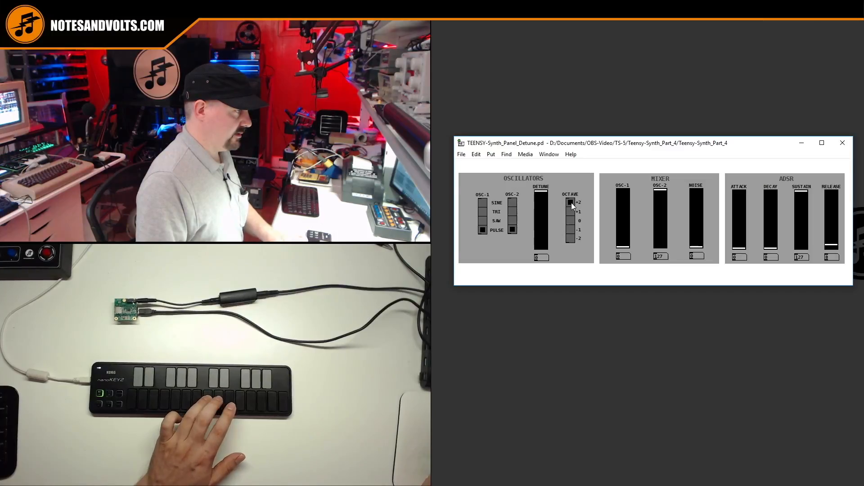
left_click_drag(571, 202, 570, 221)
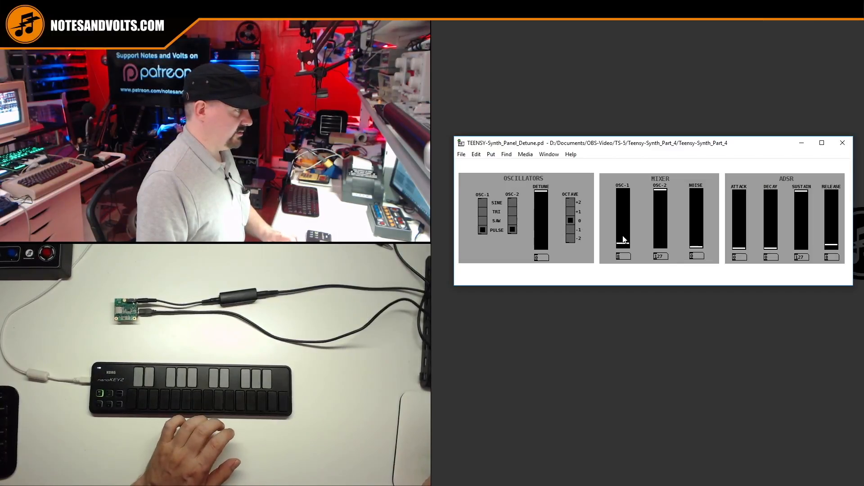
- Raise the MIXER OSC-1 slider back up to full level 127
left_click_drag(622, 242, 622, 190)
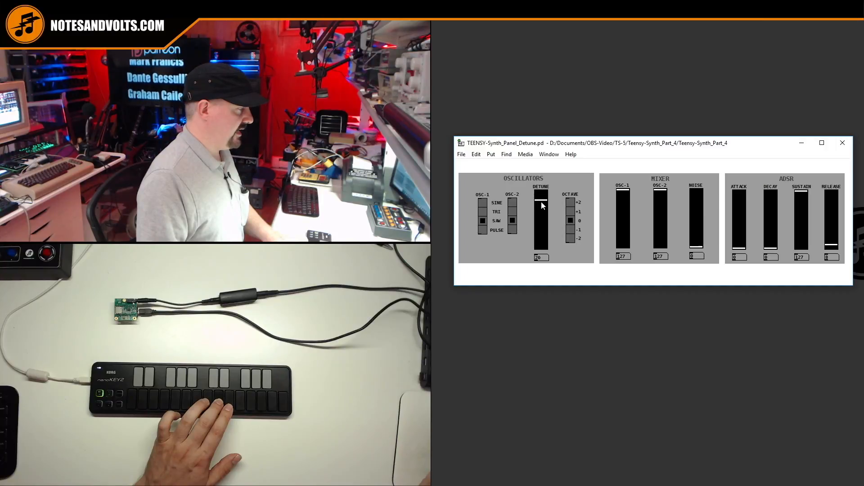
- Sweep the DETUNE slider from minimum to near maximum and back to a slight detune
left_click_drag(541, 205, 541, 200)
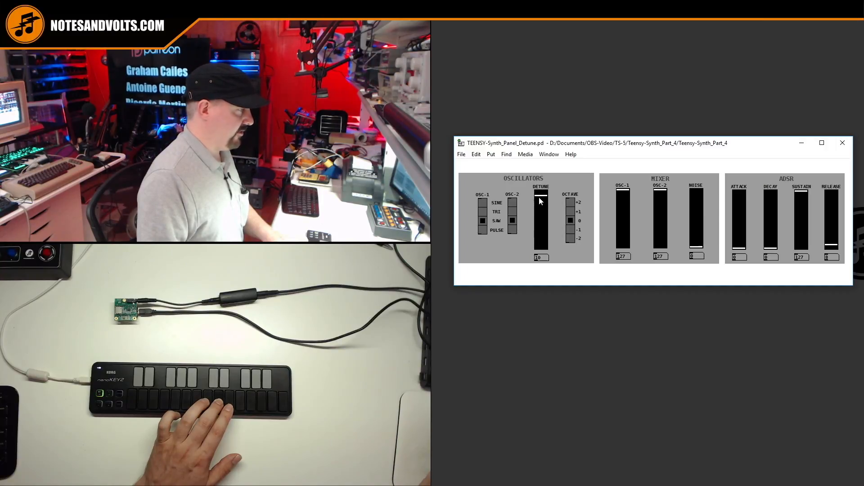
left_click_drag(540, 201, 540, 234)
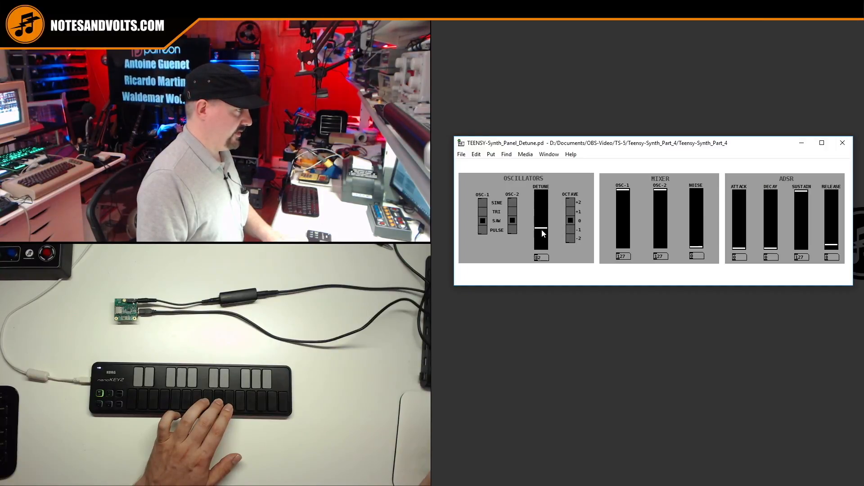
left_click_drag(539, 233, 539, 251)
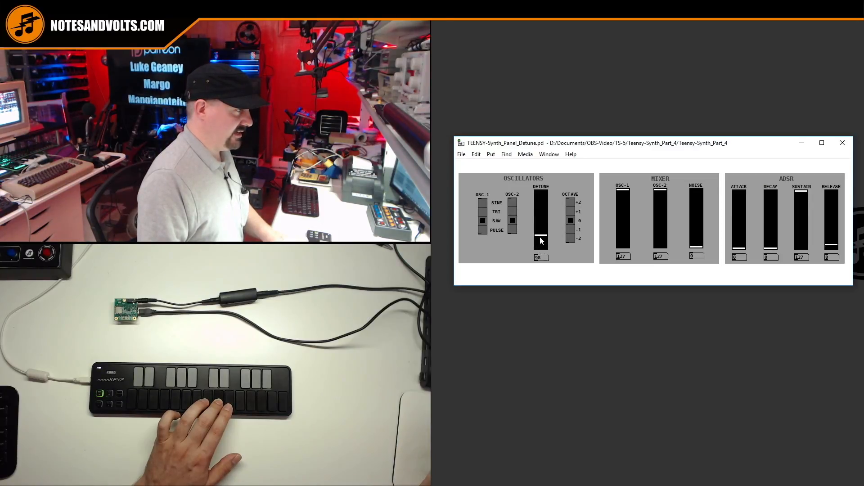
left_click_drag(540, 242, 540, 231)
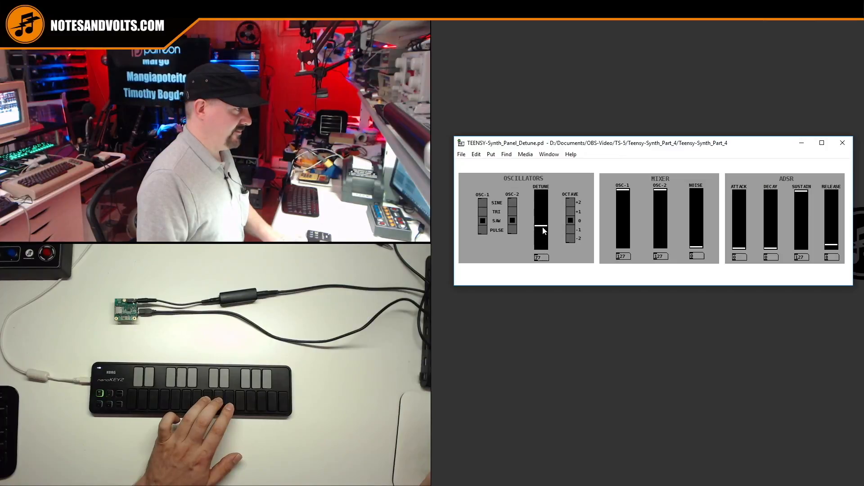
left_click_drag(541, 229, 541, 195)
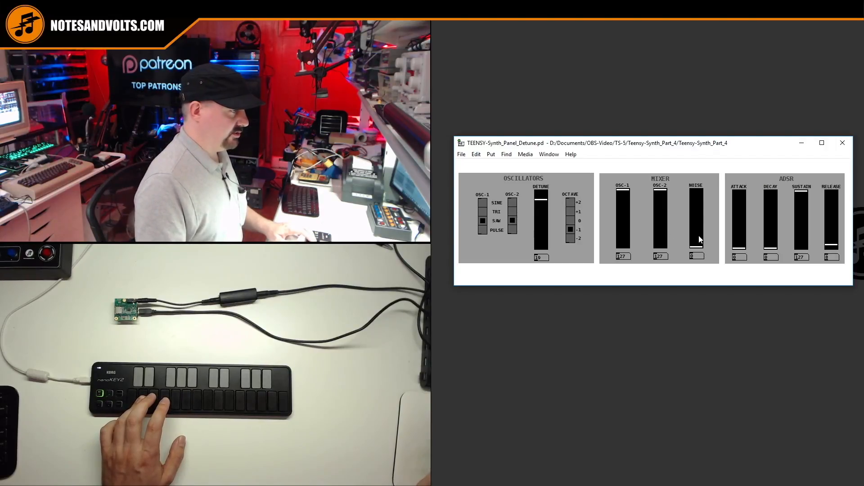
- Raise the MIXER NOISE slider to a moderate level and try a longer ATTACK before returning it to 0
left_click_drag(696, 239, 696, 218)
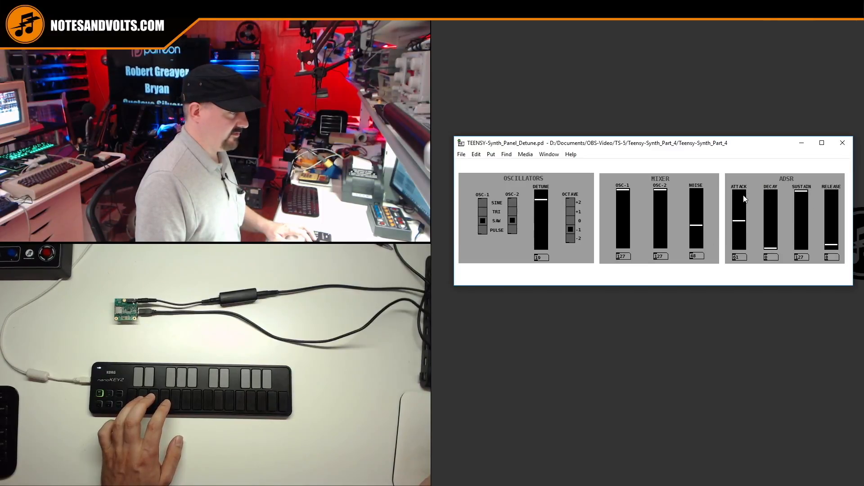
left_click_drag(738, 215, 738, 198)
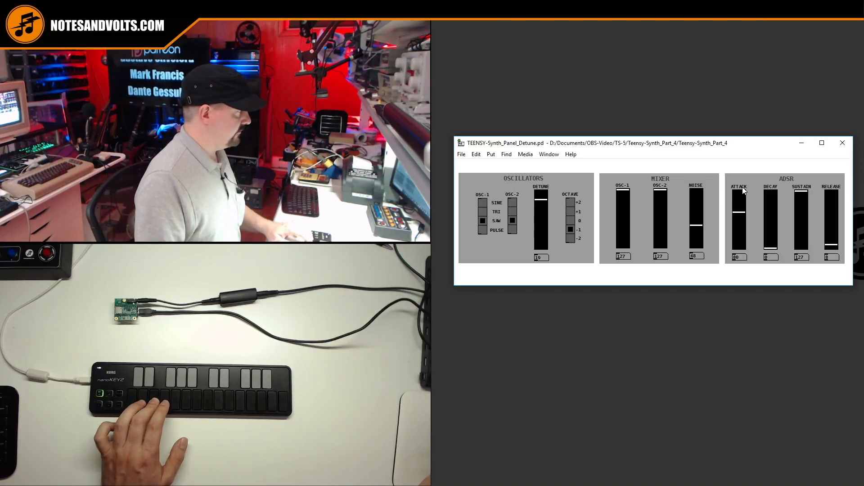
left_click_drag(738, 211, 738, 226)
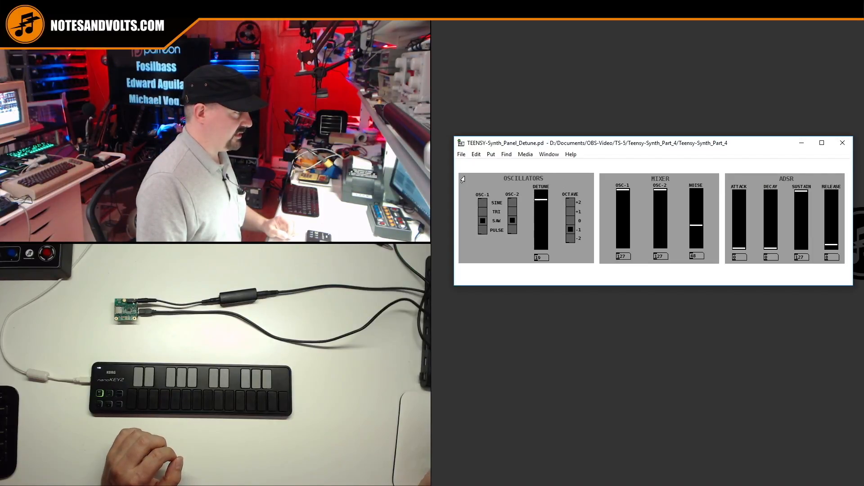
- Open the OSCILLATORS graph-on-parent as its own subpatch window
right_click(543, 190)
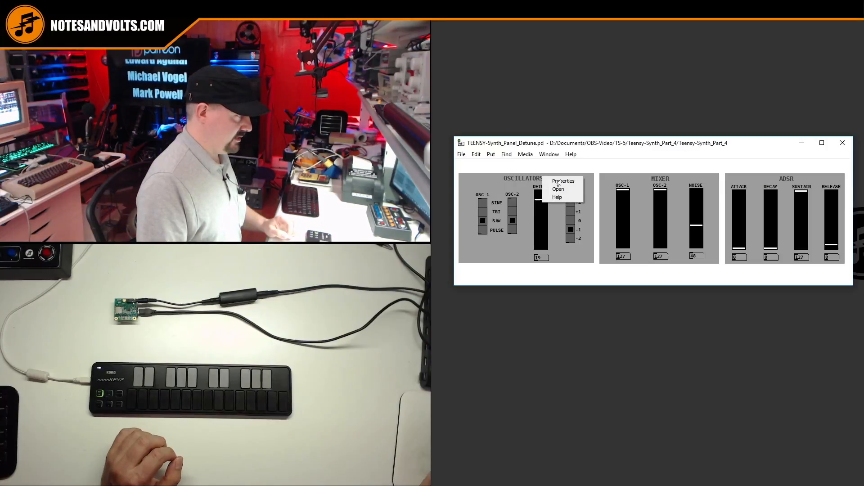
mouse_move(558, 189)
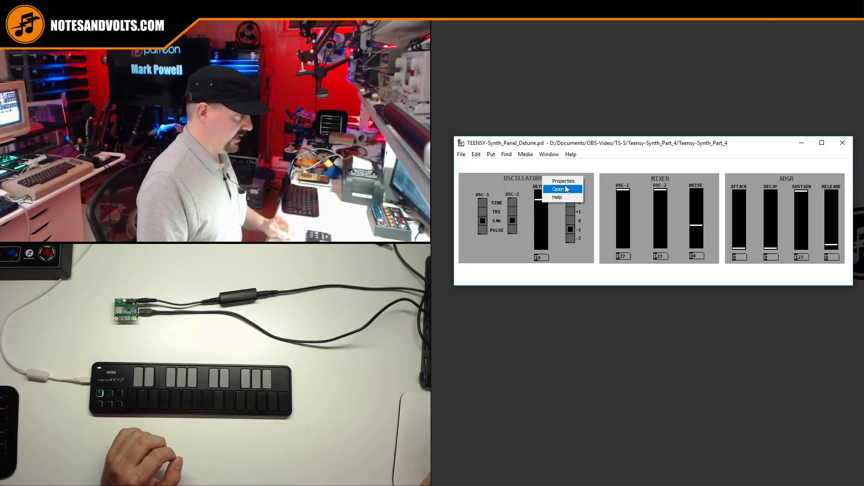
left_click(556, 188)
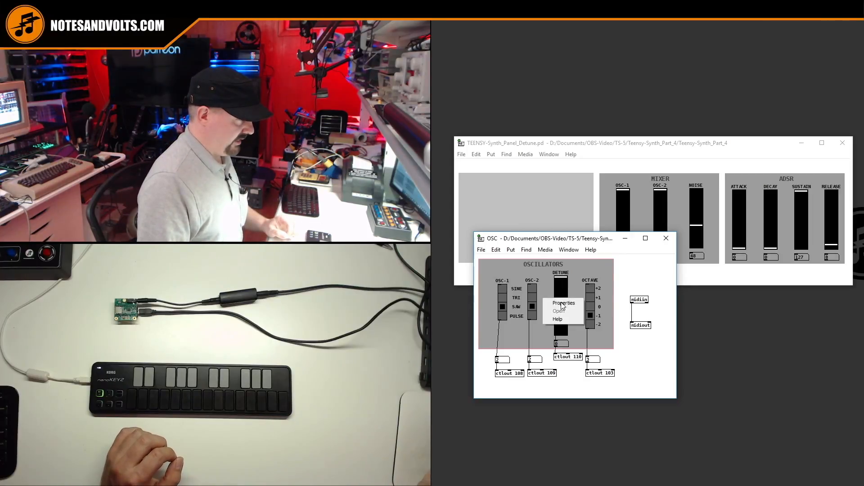
left_click(563, 303)
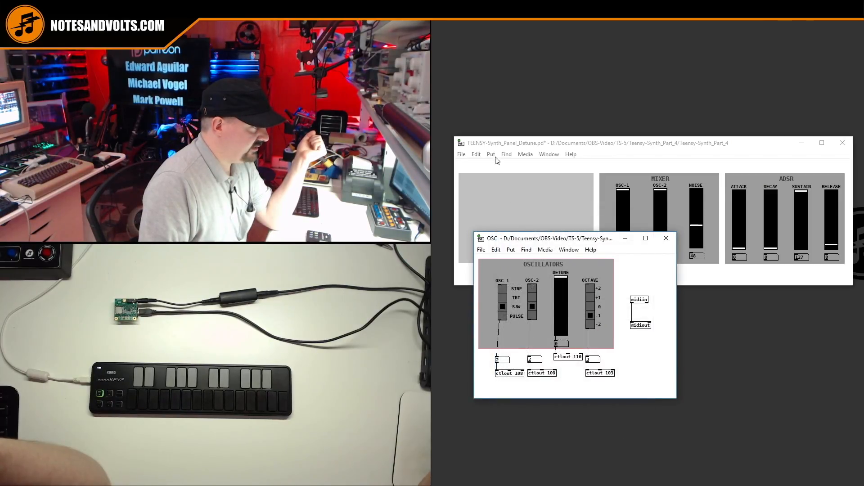
left_click(489, 154)
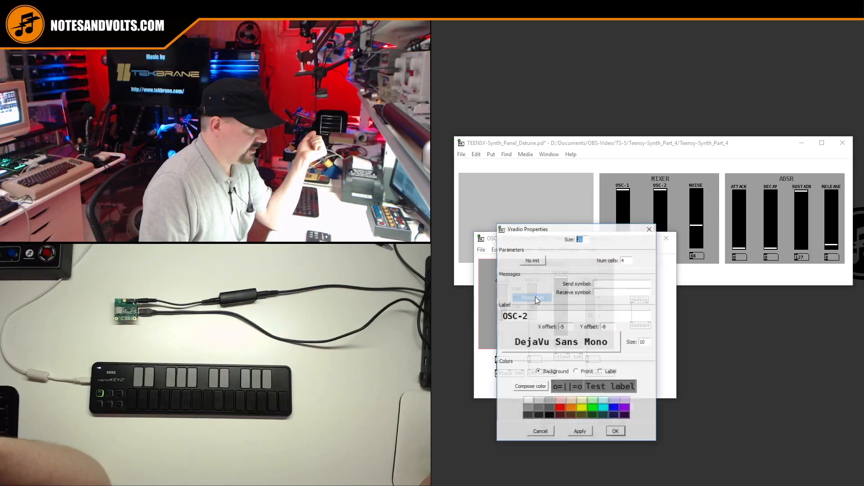
left_click_drag(526, 229, 639, 187)
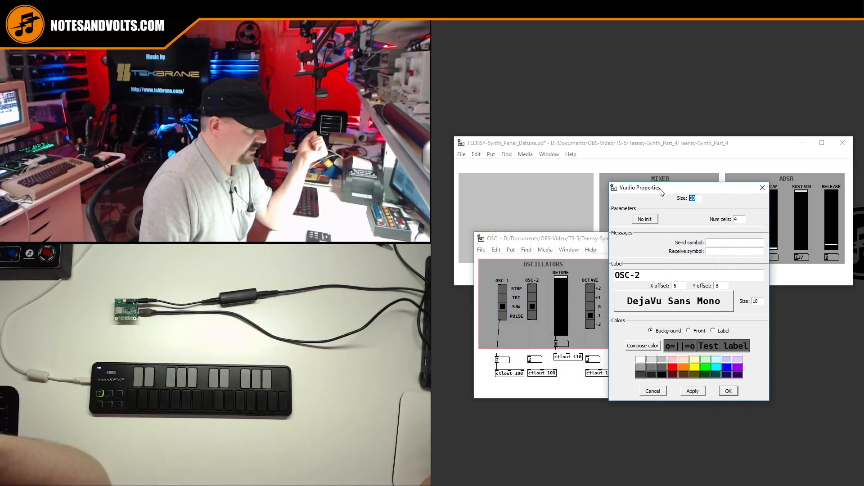
left_click(647, 275)
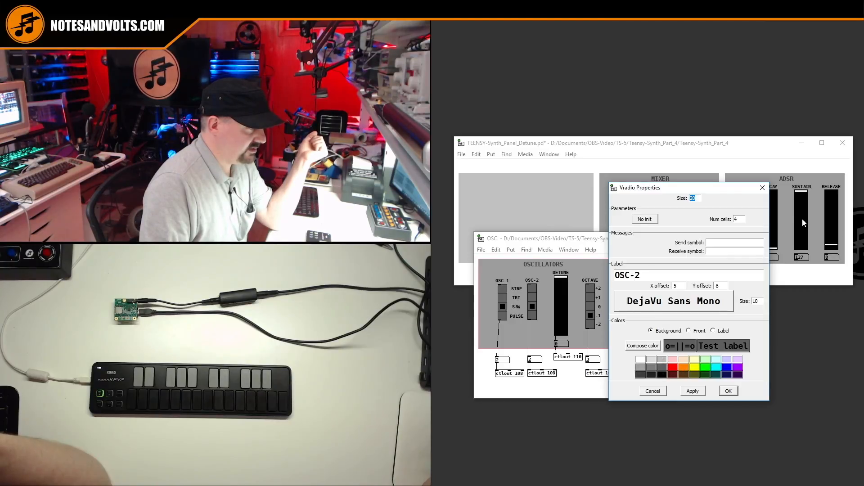
left_click(652, 390)
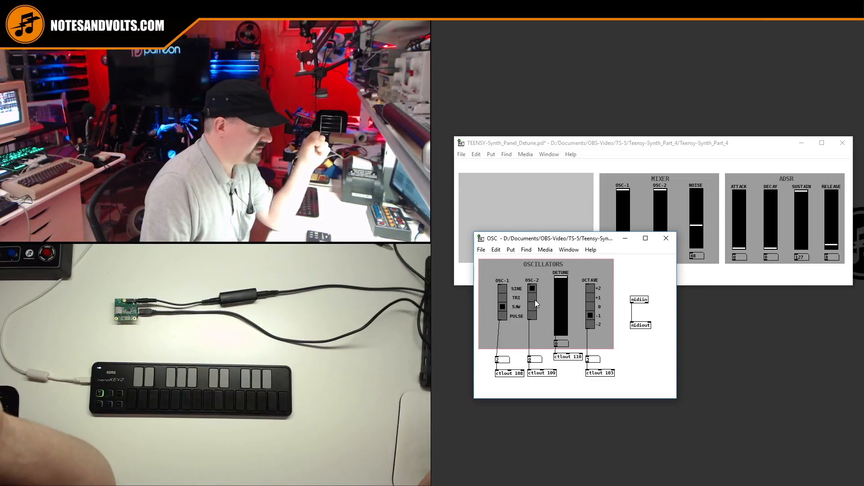
- Set OSC-2 to TRI then PULSE in the subpatch and switch over to the Arduino sketch
left_click(532, 300)
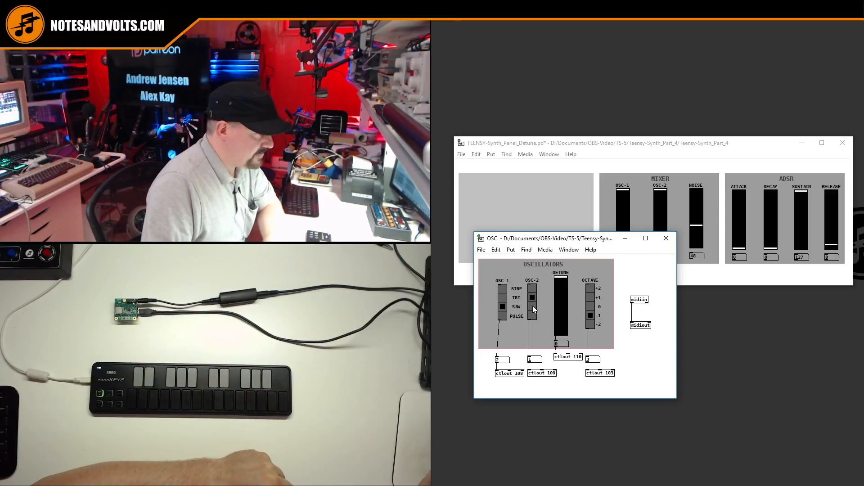
left_click(531, 307)
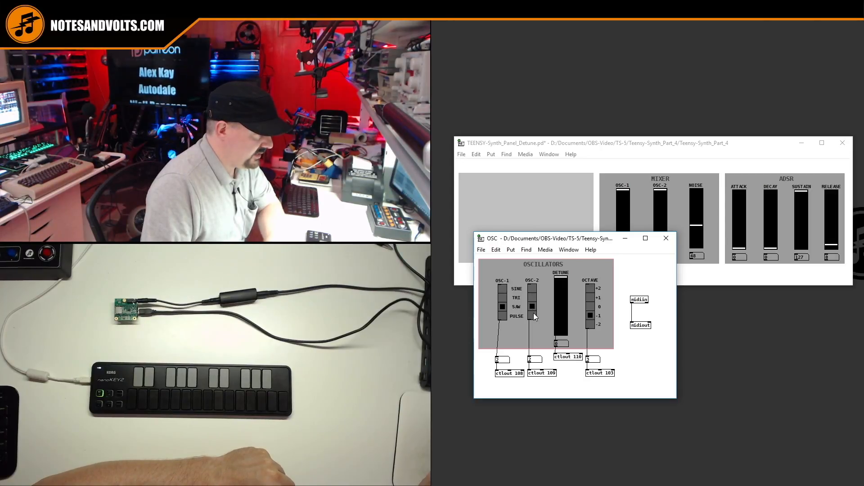
left_click(531, 307)
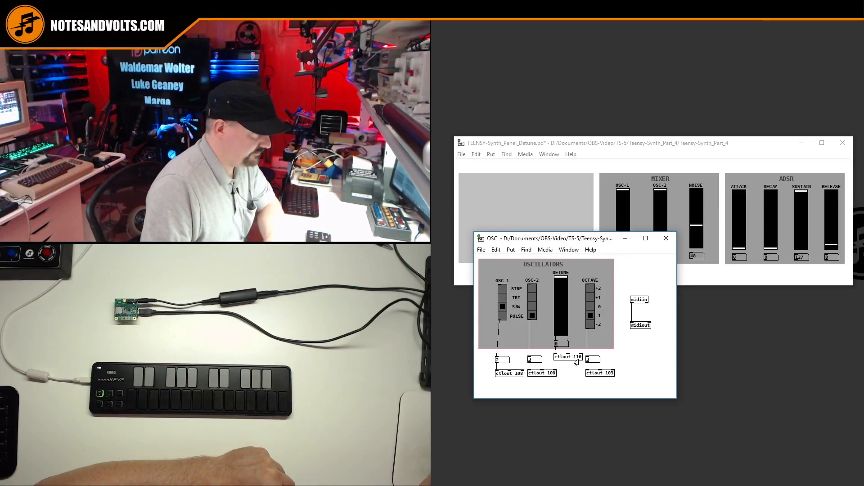
left_click(545, 249)
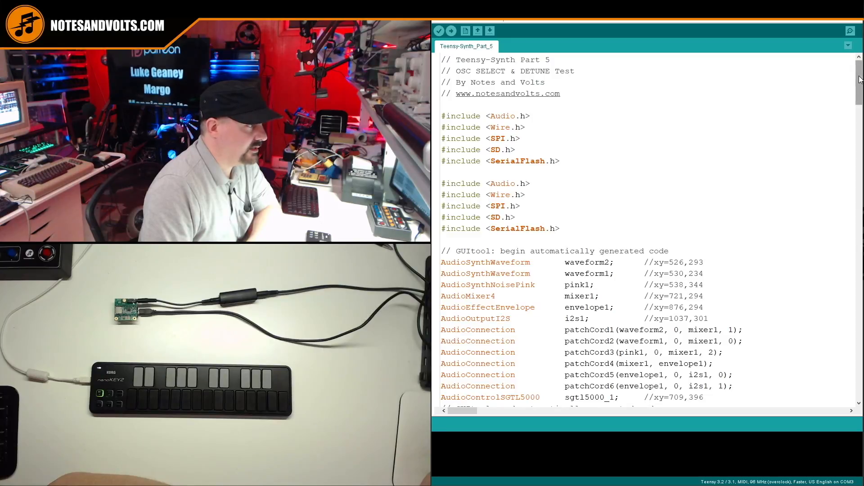
- Scroll down the Teensy-Synth_Part_5 sketch to the case 110 detuneFactor block
scroll("down", 3)
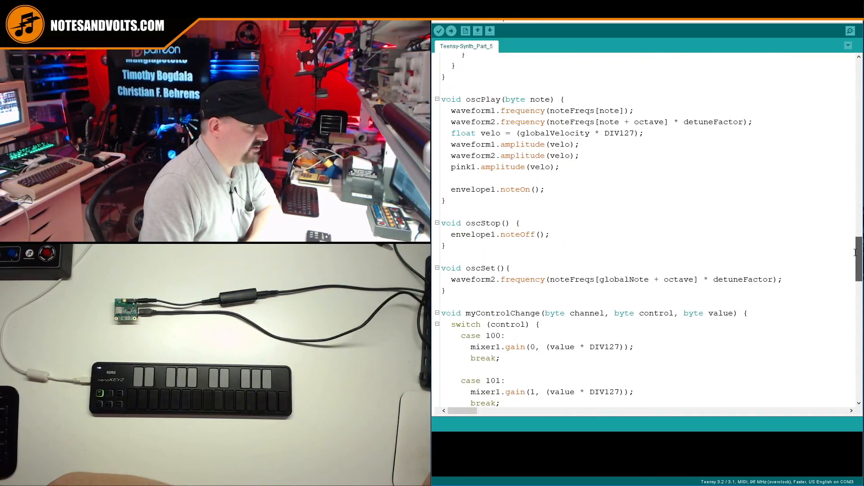
scroll("down", 3)
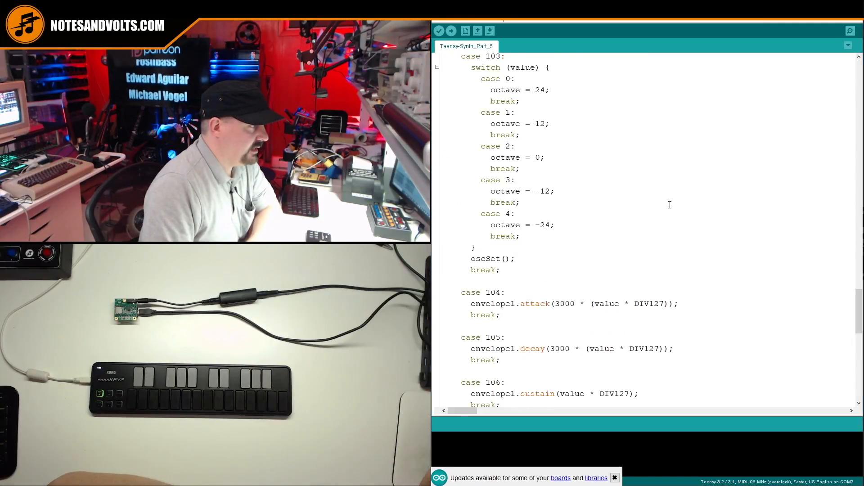
scroll("down", 3)
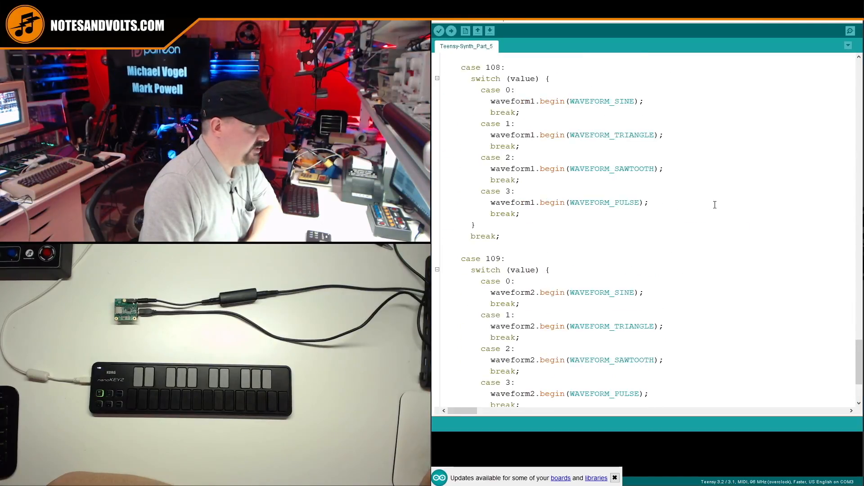
scroll("down", 3)
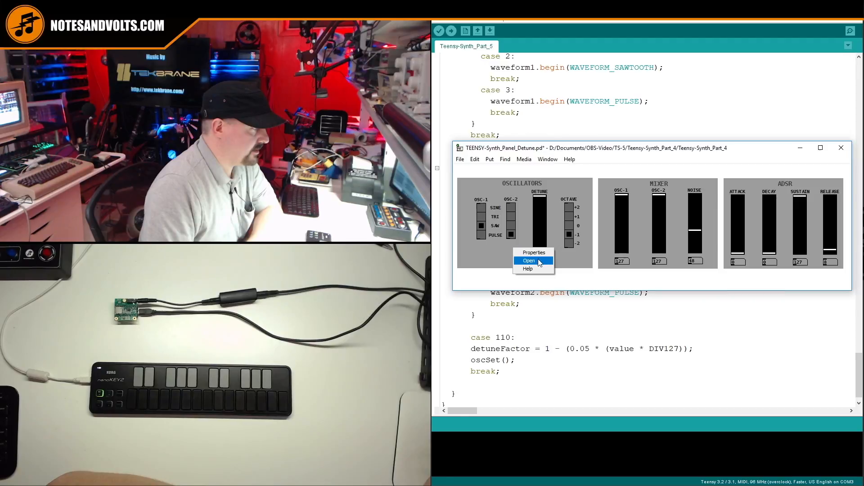
left_click(528, 261)
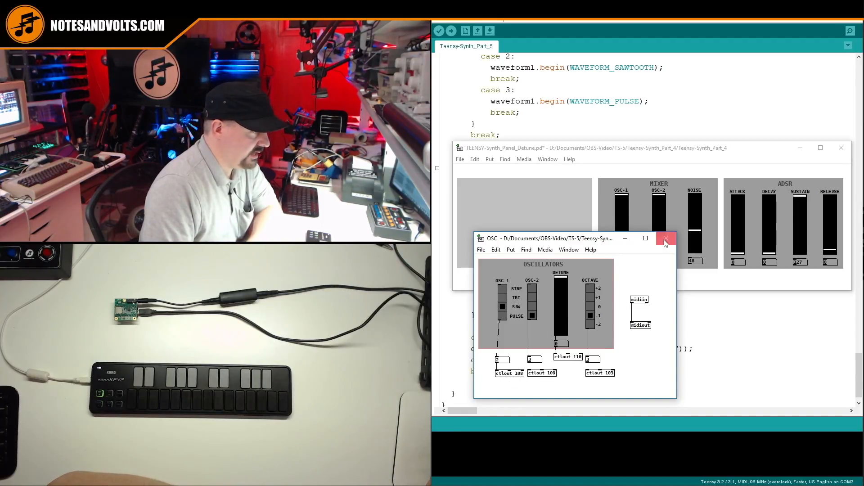
left_click(666, 237)
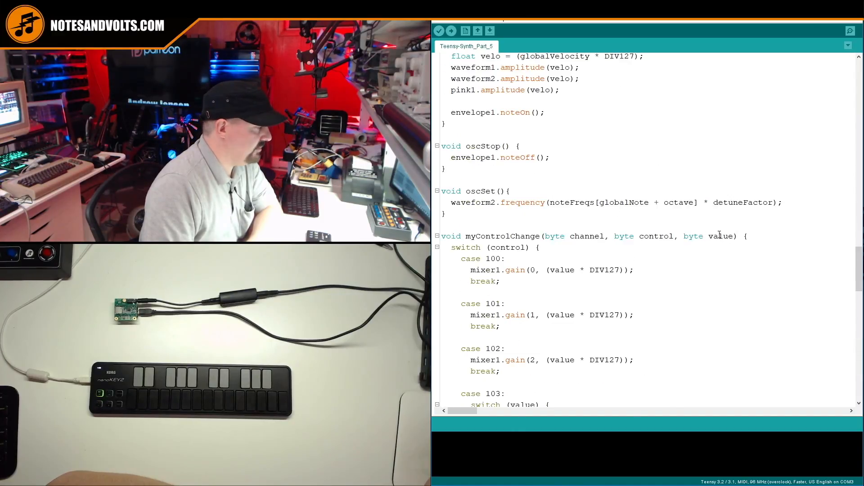
scroll("down", 3)
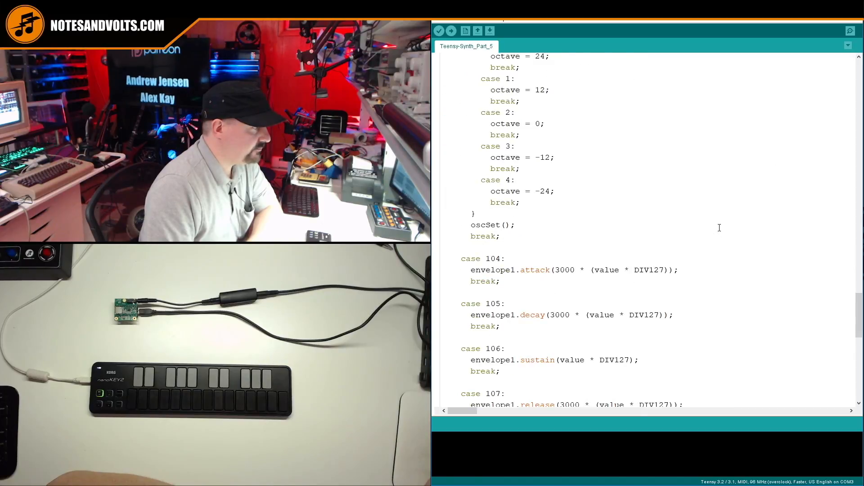
scroll("down", 3)
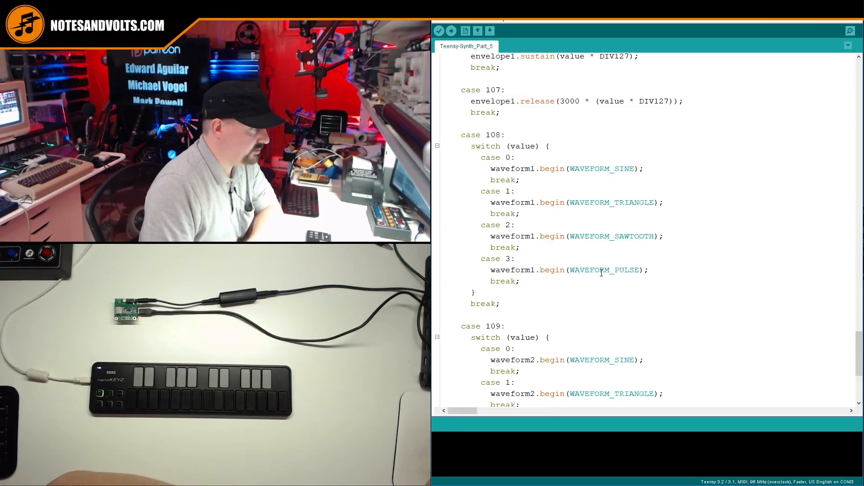
scroll("down", 3)
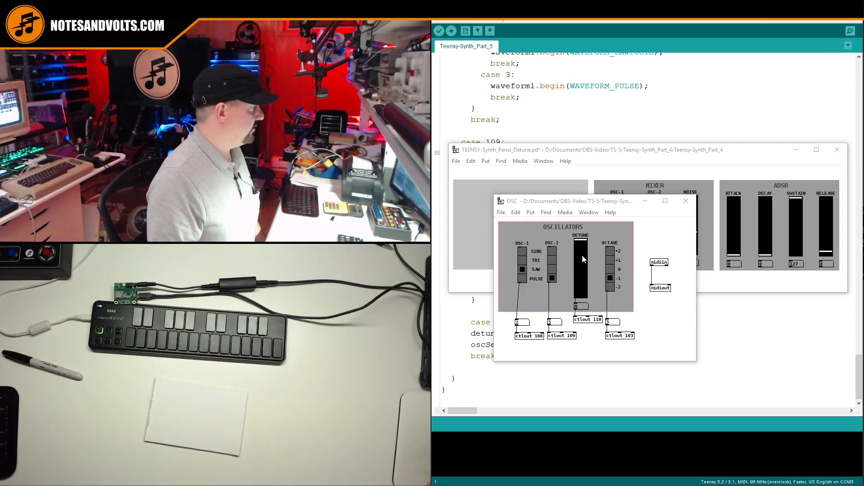
- Open the Properties of the DETUNE slider sending controller 110
right_click(579, 259)
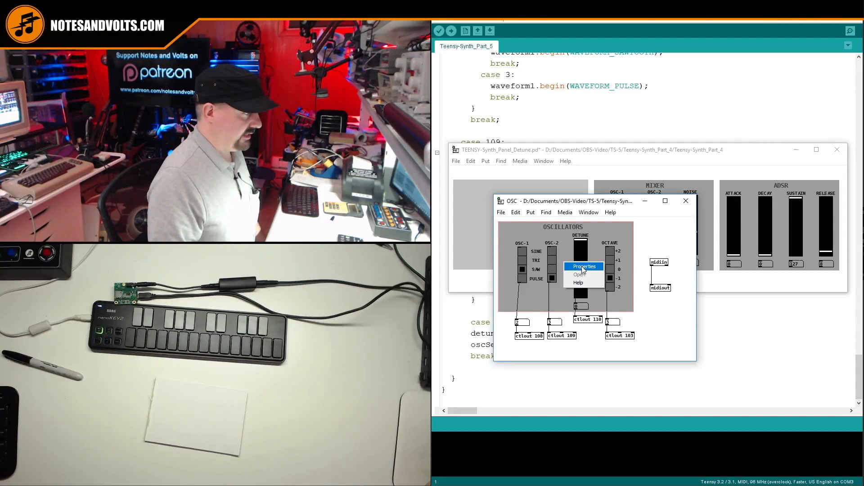
left_click(584, 266)
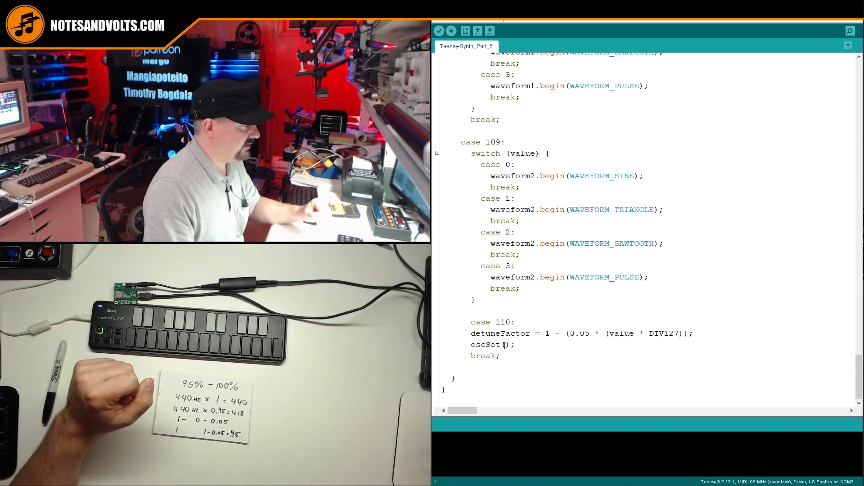
scroll("down", 3)
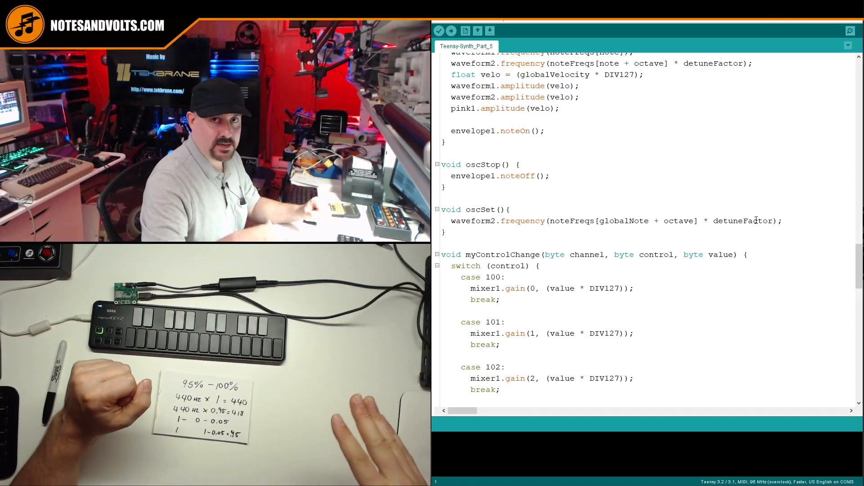
scroll("up", 3)
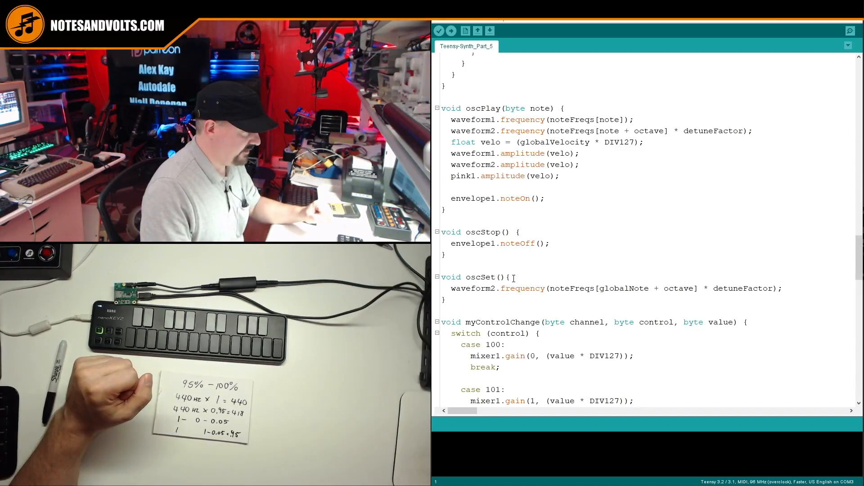
scroll("down", 3)
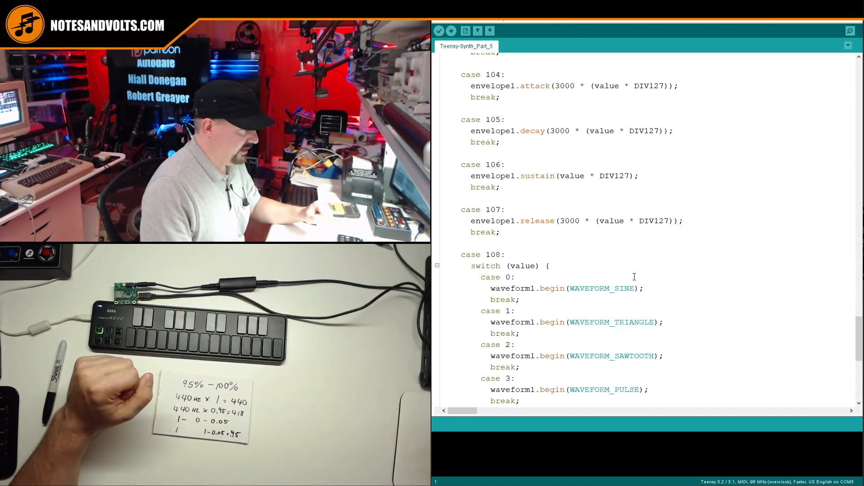
scroll("down", 3)
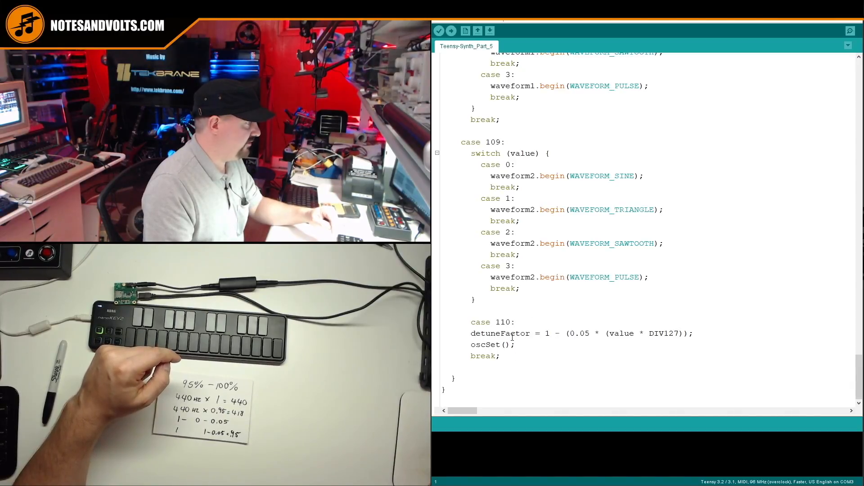
scroll("up", 3)
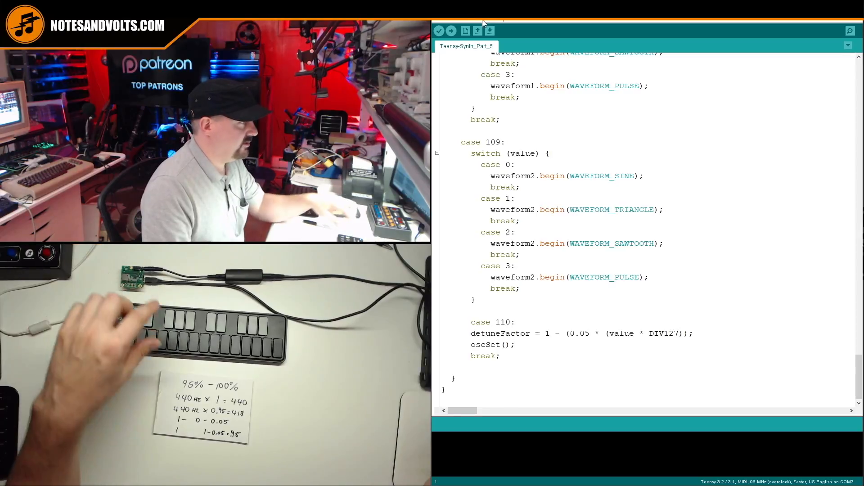
- Show the Tools menu listing Board Teensy 3.2 / 3.1 with USB Type MIDI
left_click(485, 24)
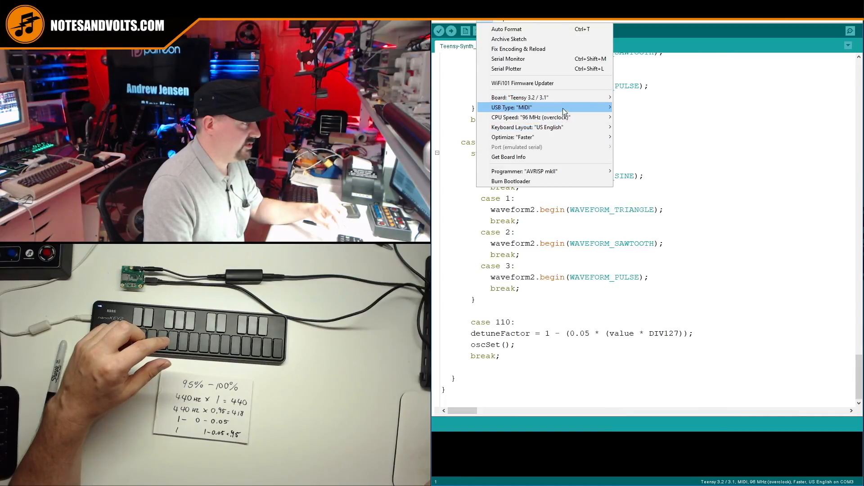
mouse_move(521, 97)
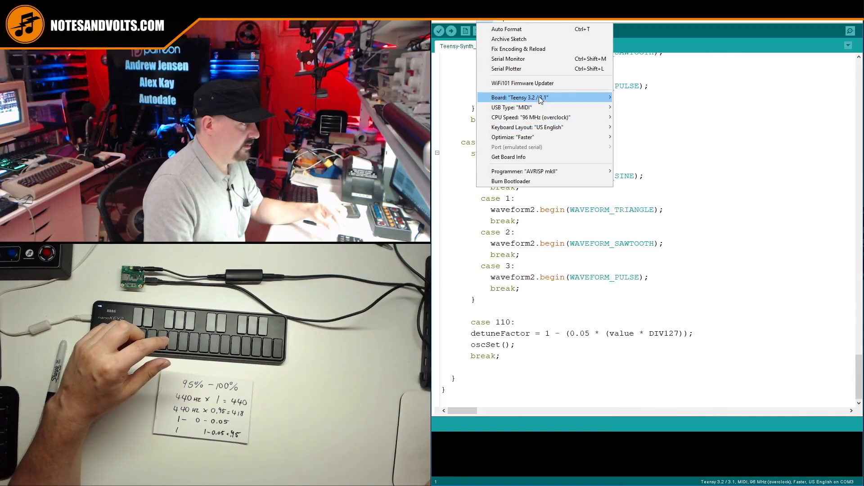
mouse_move(512, 107)
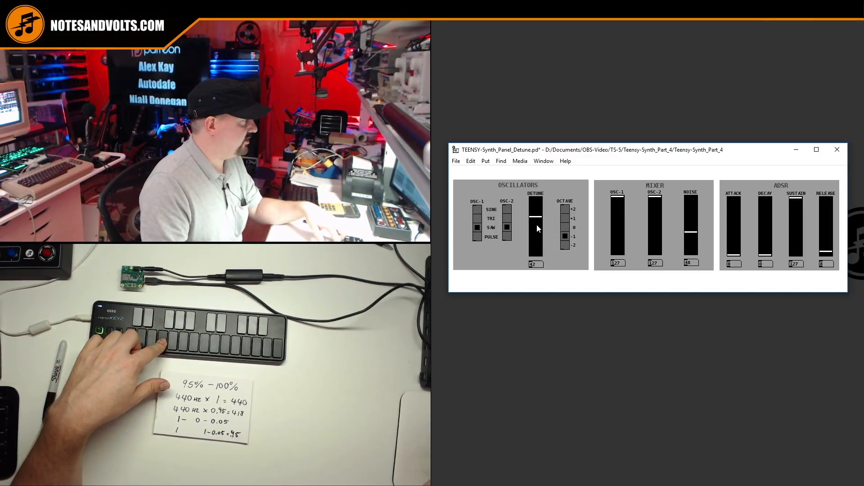
- Drag the DETUNE slider fully down, then back to the top to hear oscillator 2 detuning
left_click_drag(535, 229, 534, 259)
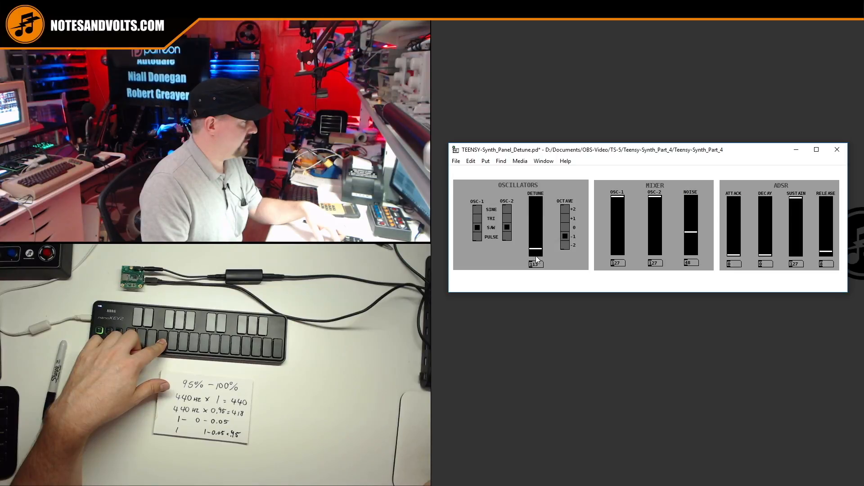
left_click_drag(535, 254, 535, 212)
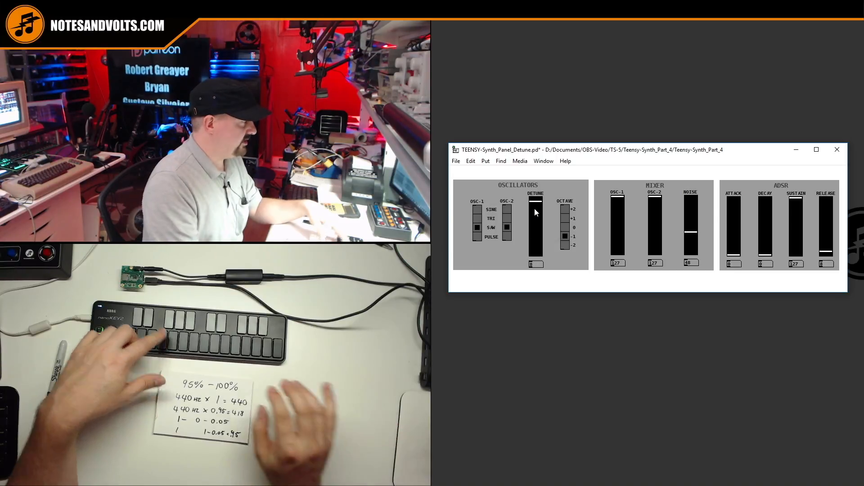